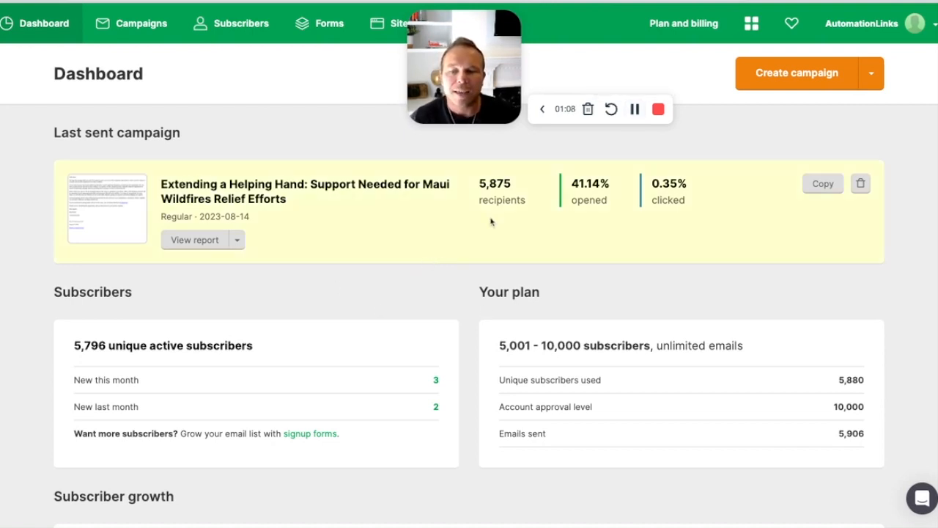
Scroll the dashboard, then go to the Campaigns overview of sent campaigns.
scroll("down", 3)
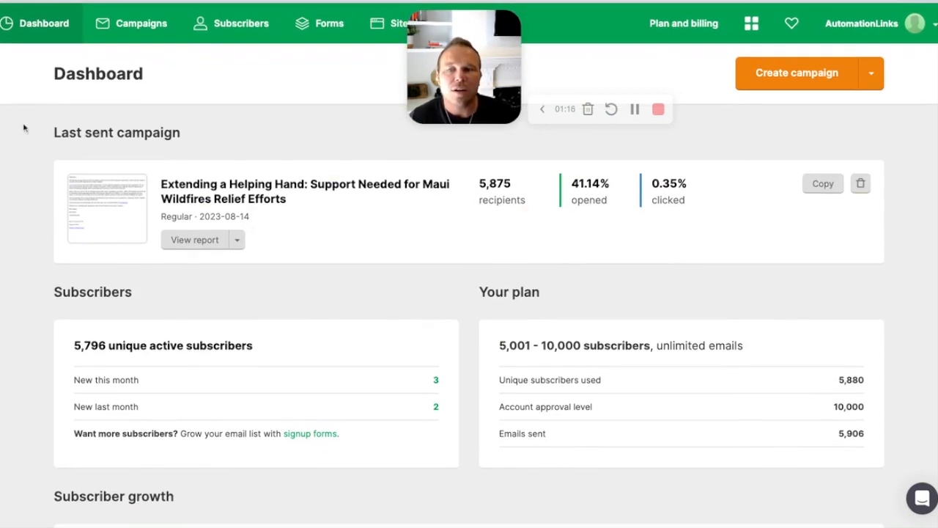
left_click(141, 23)
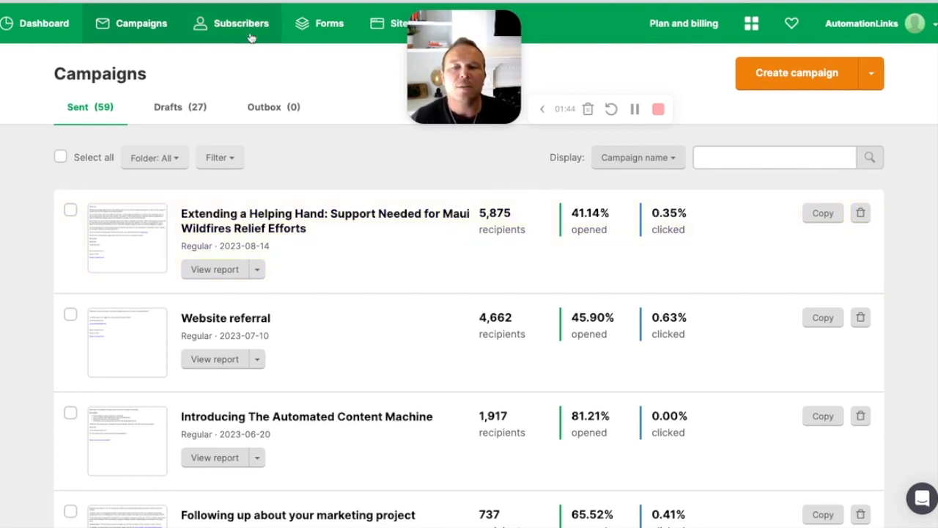
Go to Subscribers and show the Groups list with counts, open and click rates.
left_click(242, 22)
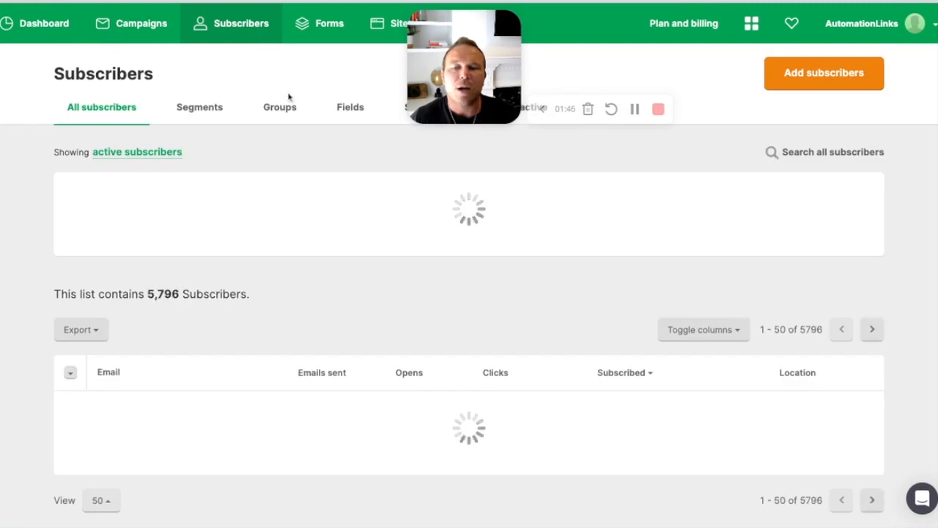
left_click(279, 106)
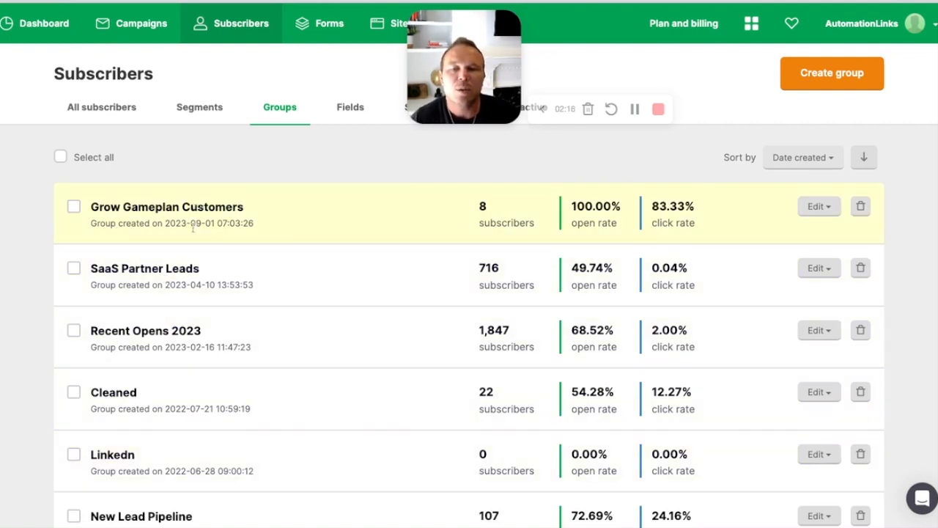
mouse_move(350, 107)
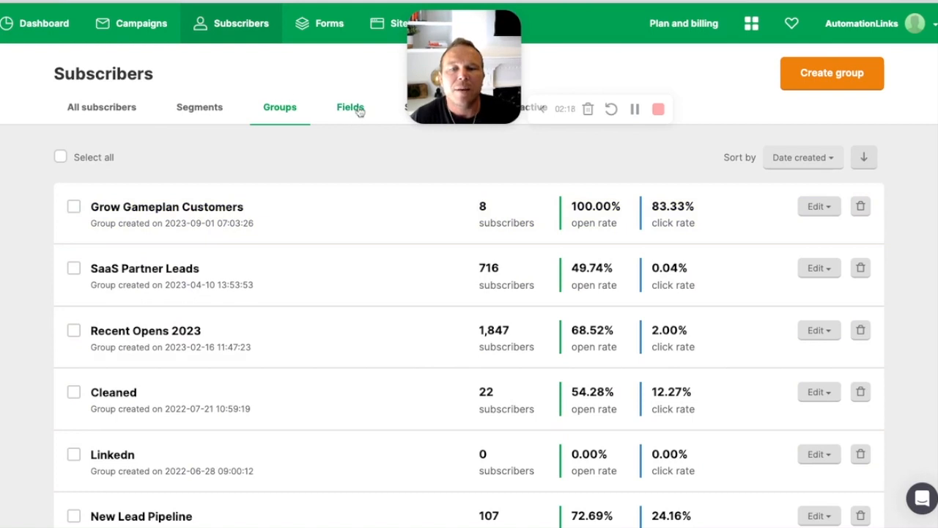
Show the subscriber Fields list and scroll through the field types and merge tags.
left_click(349, 107)
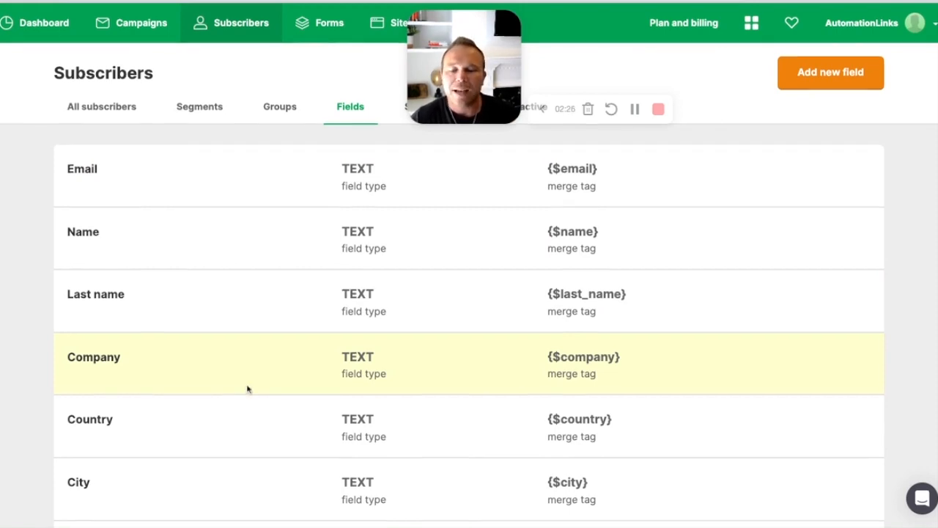
scroll("down", 3)
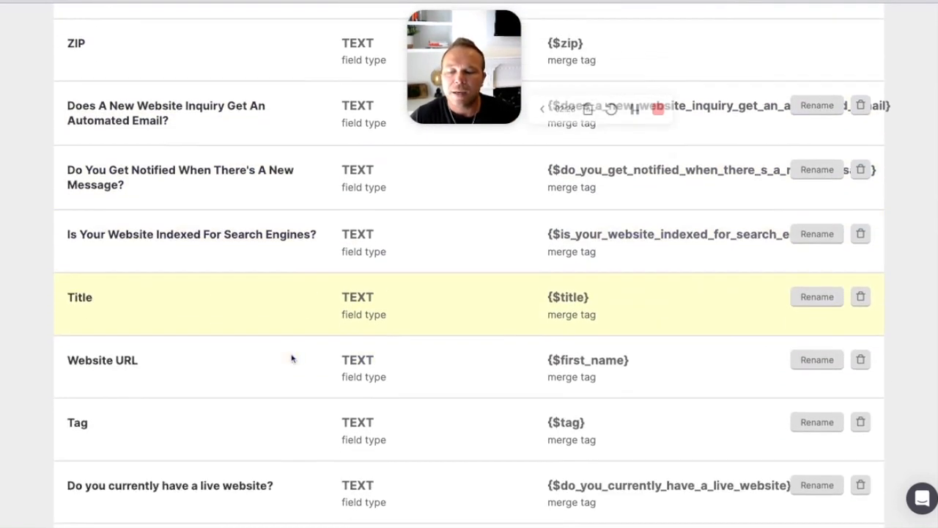
scroll("down", 3)
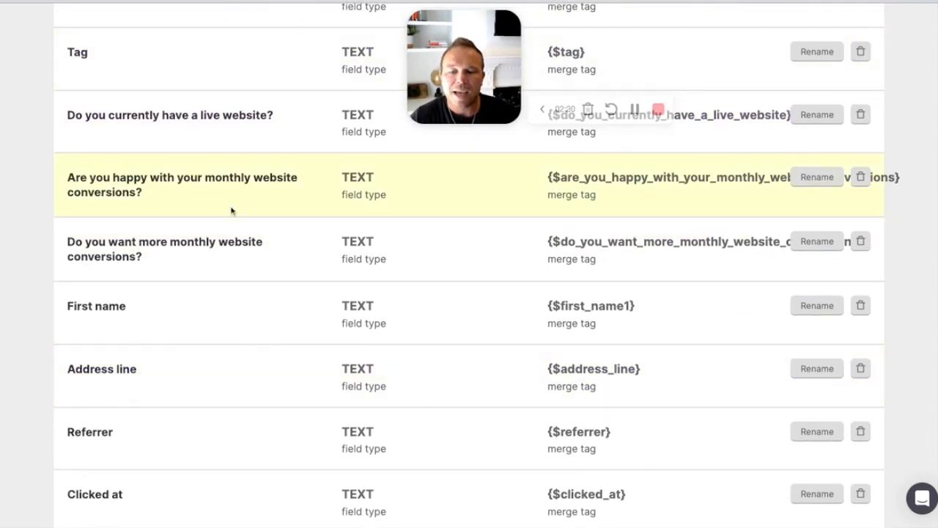
scroll("down", 3)
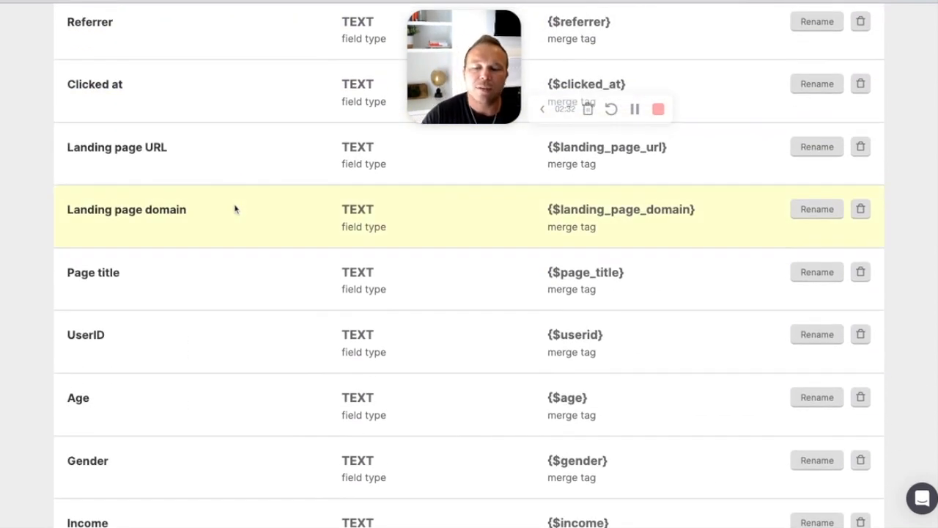
scroll("up", 3)
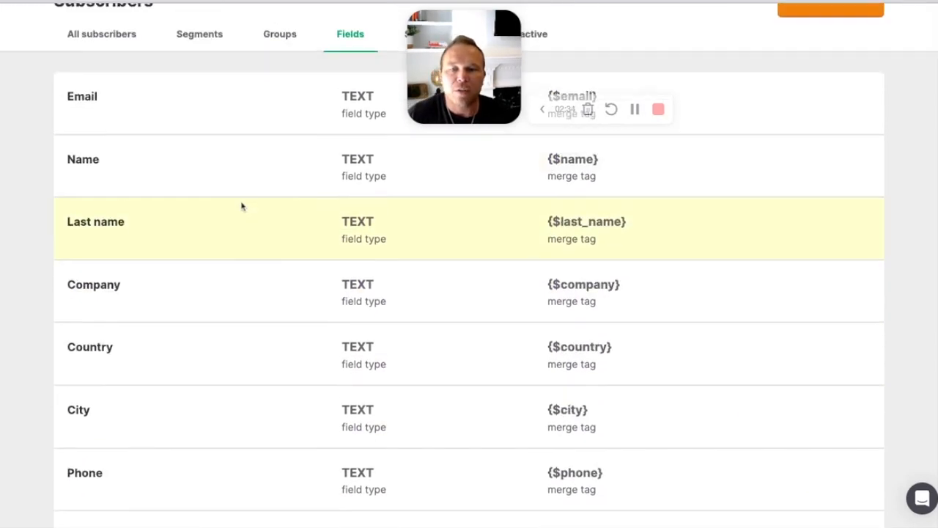
scroll("up", 3)
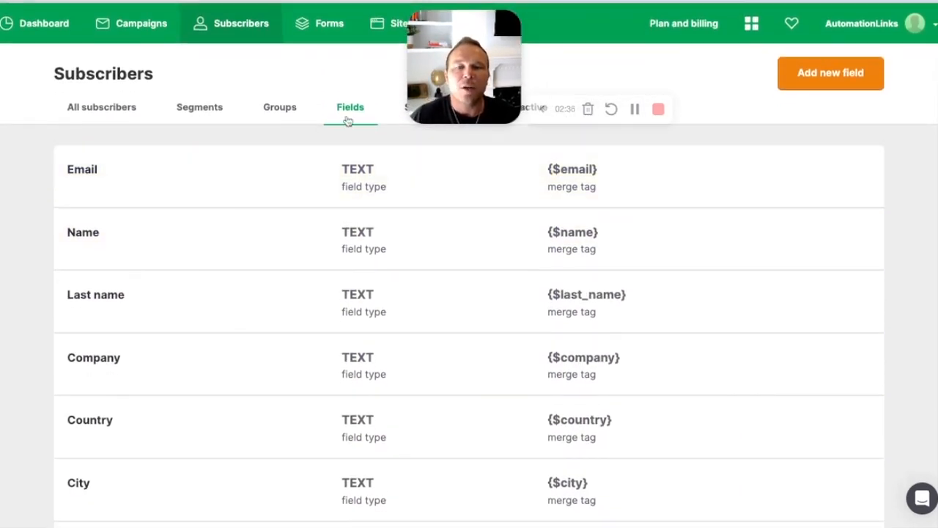
mouse_move(332, 114)
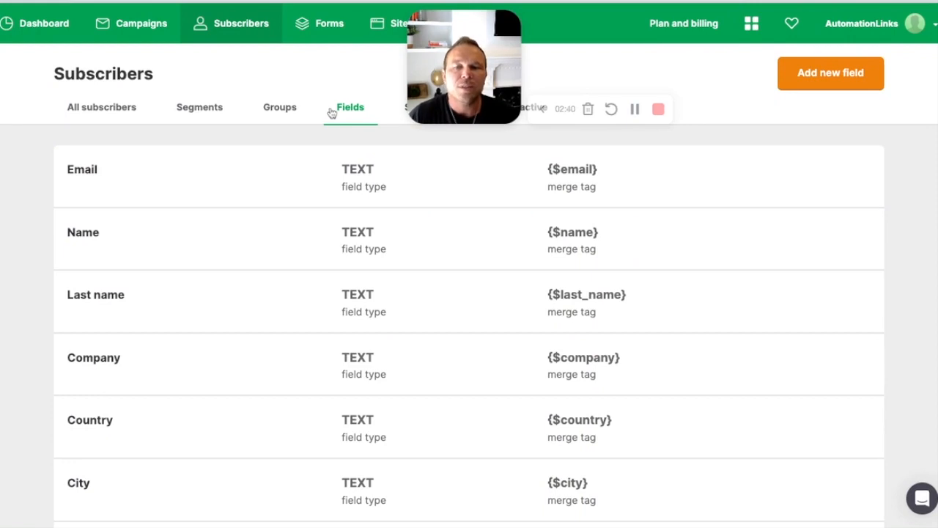
Go to Forms, showing the three paused pop-ups with their conversion rates.
left_click(329, 23)
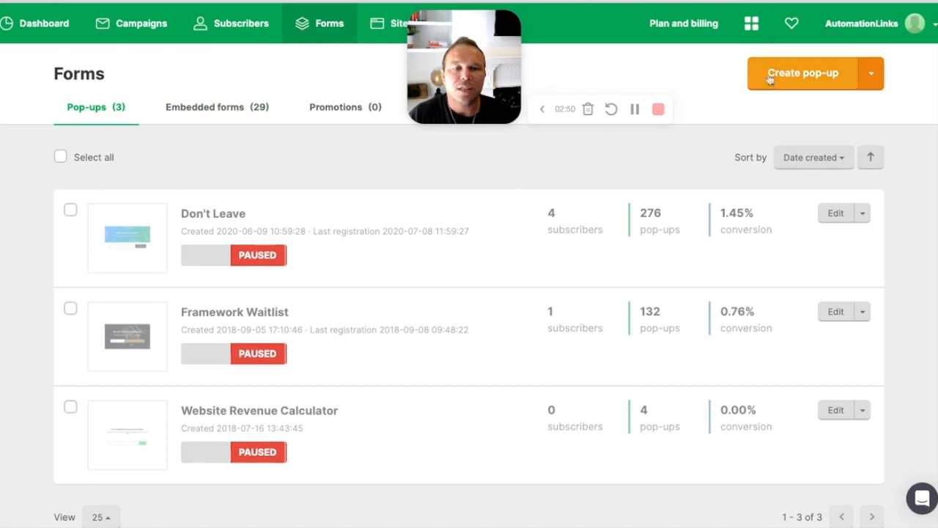
mouse_move(357, 170)
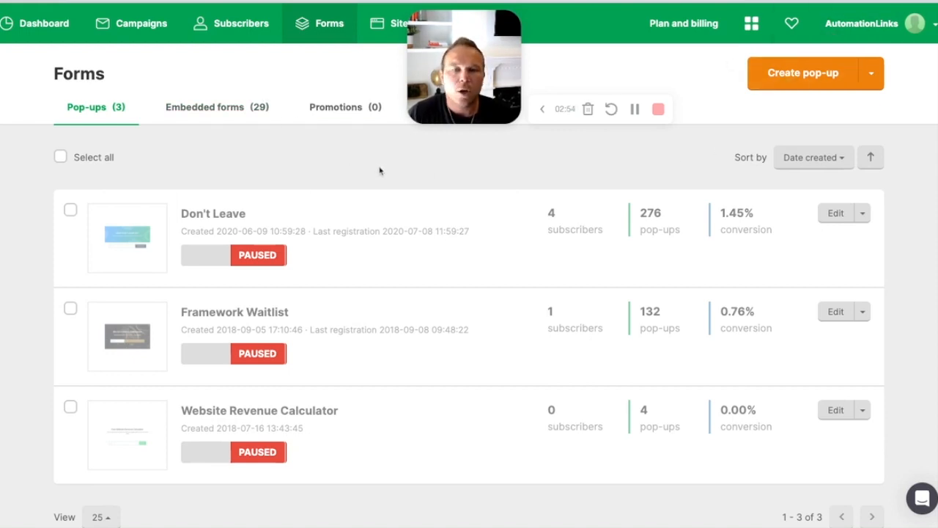
mouse_move(340, 107)
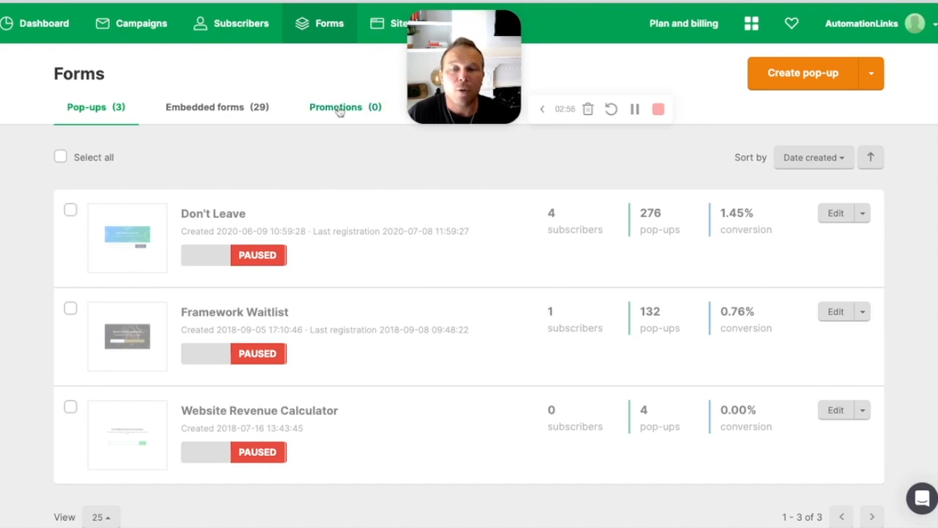
mouse_move(348, 294)
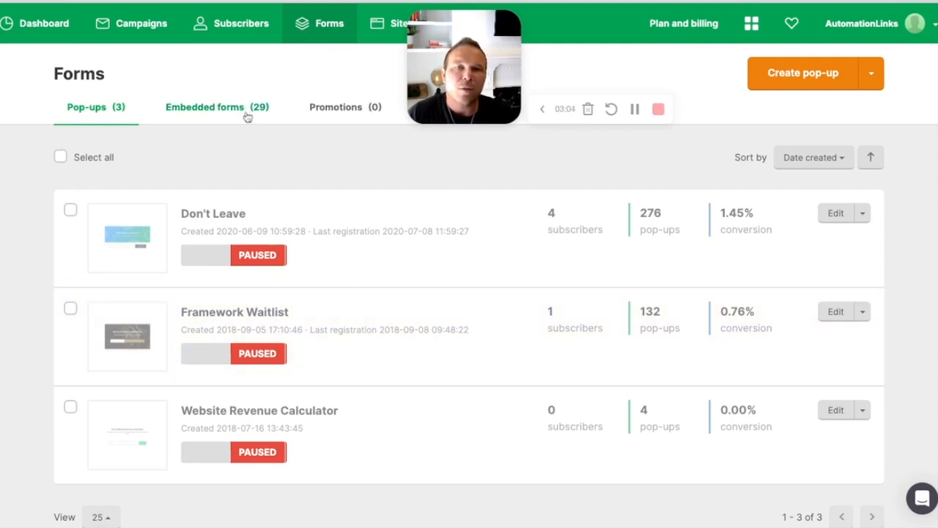
mouse_move(279, 170)
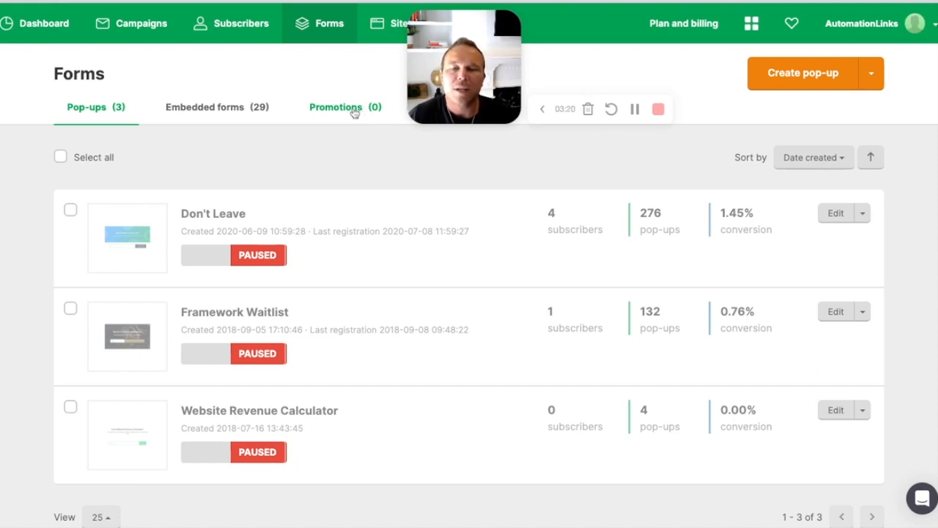
mouse_move(334, 127)
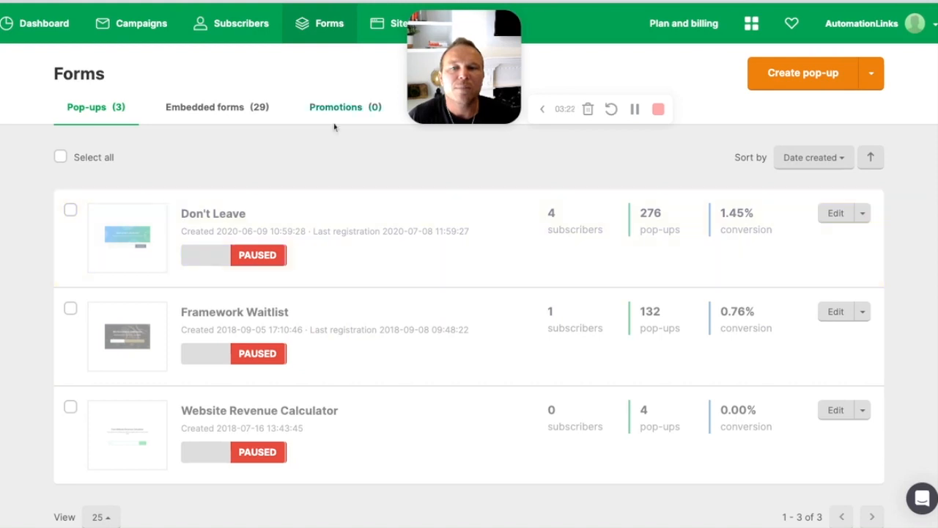
Go to Sites, listing the three published landing pages with views and conversion.
left_click(400, 23)
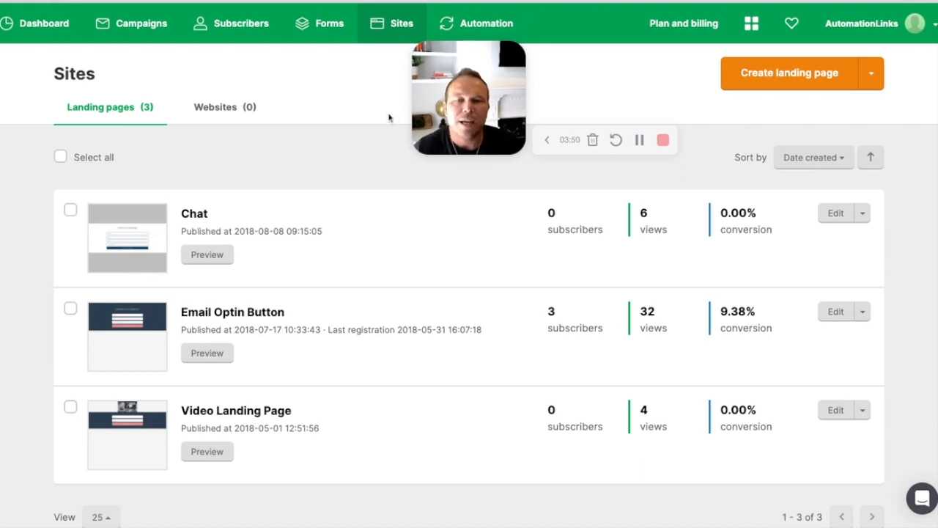
Go to Automation, listing workflows with status, emails sent, open and click rates.
left_click(486, 23)
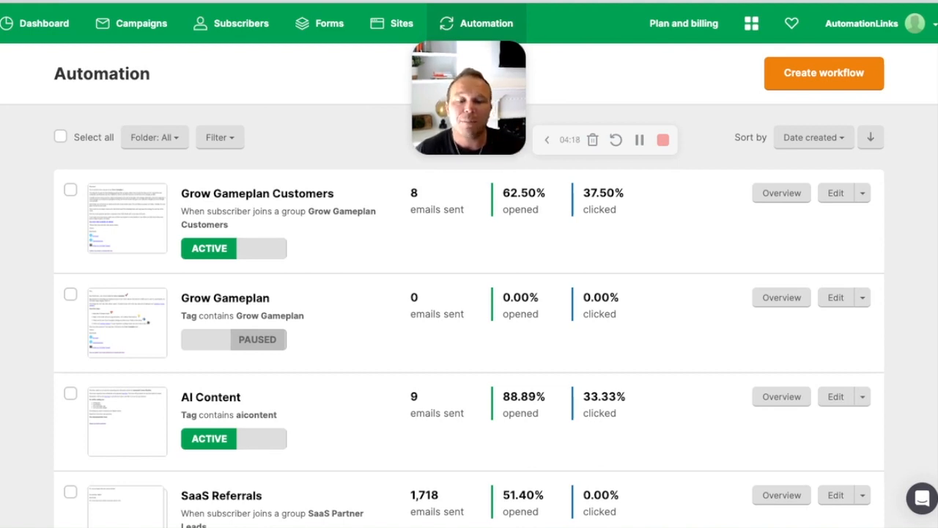
mouse_move(312, 131)
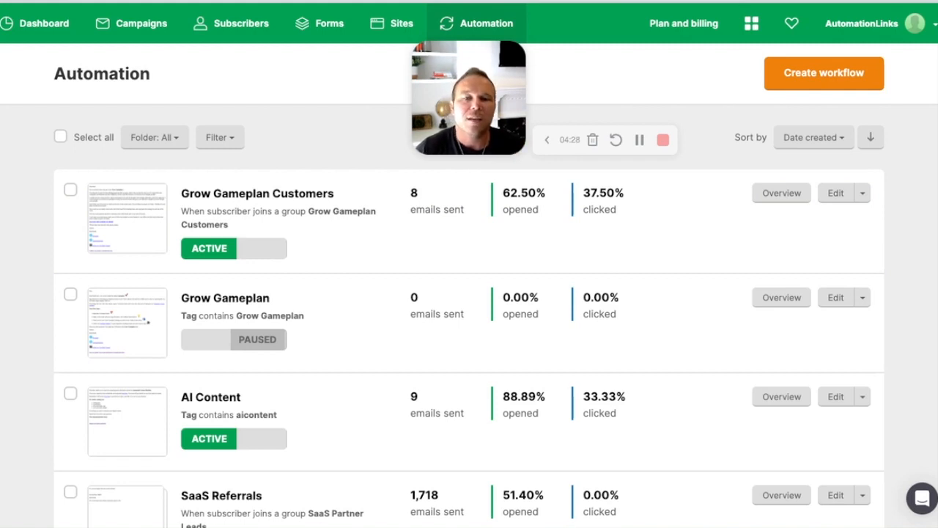
Show My templates from the account menu, with the 'Welcome to AL' template.
left_click(915, 23)
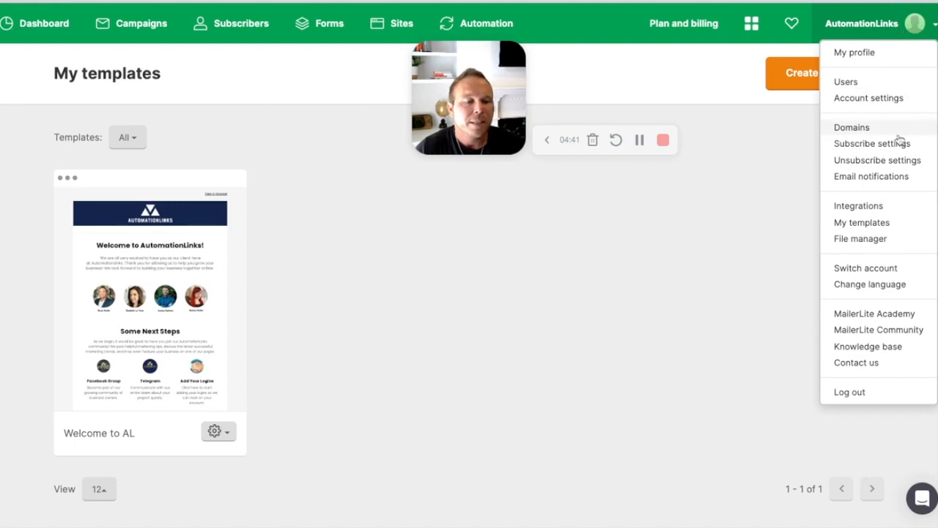
mouse_move(878, 247)
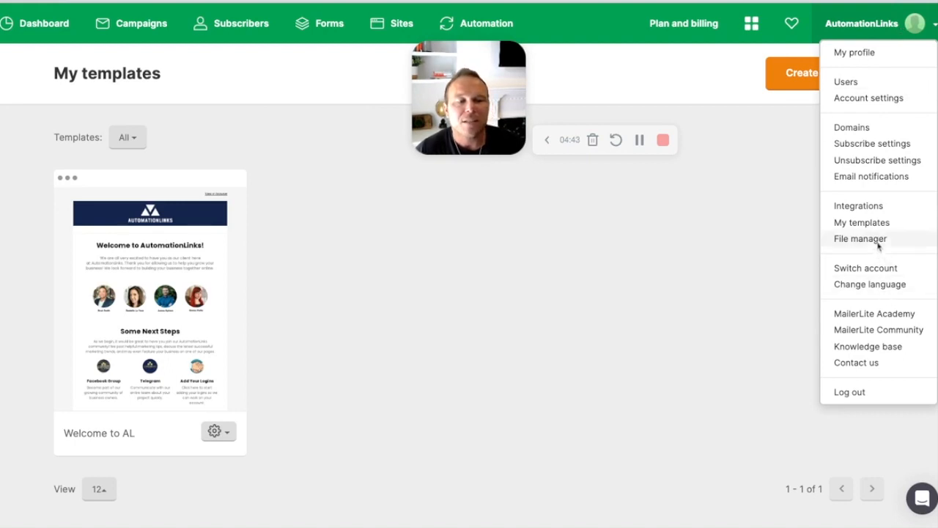
Show the Integrations page and scroll through the Developer API, Shopify, WooCommerce and Stripe.
left_click(858, 205)
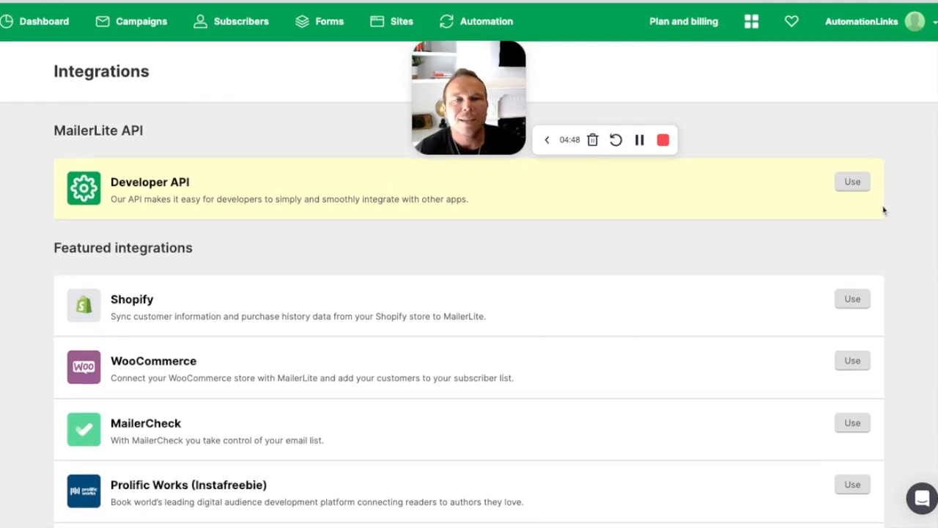
scroll("down", 3)
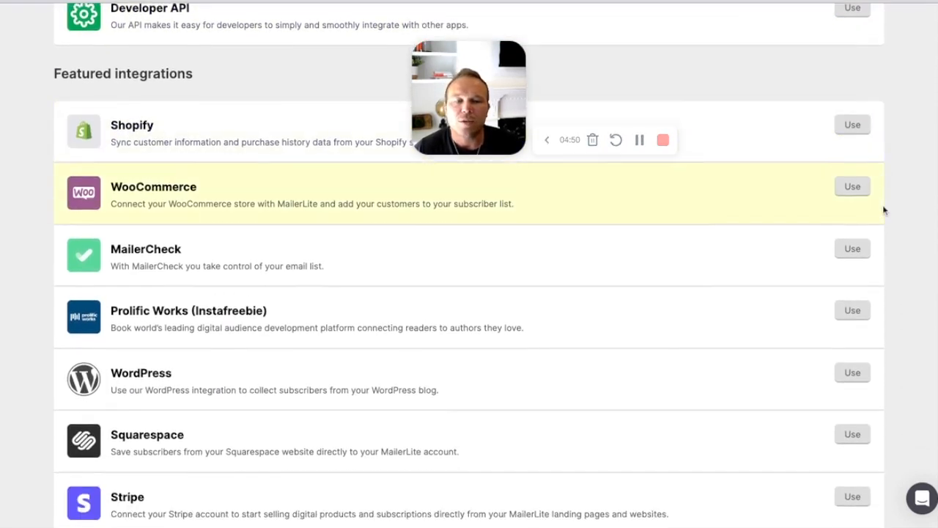
scroll("down", 3)
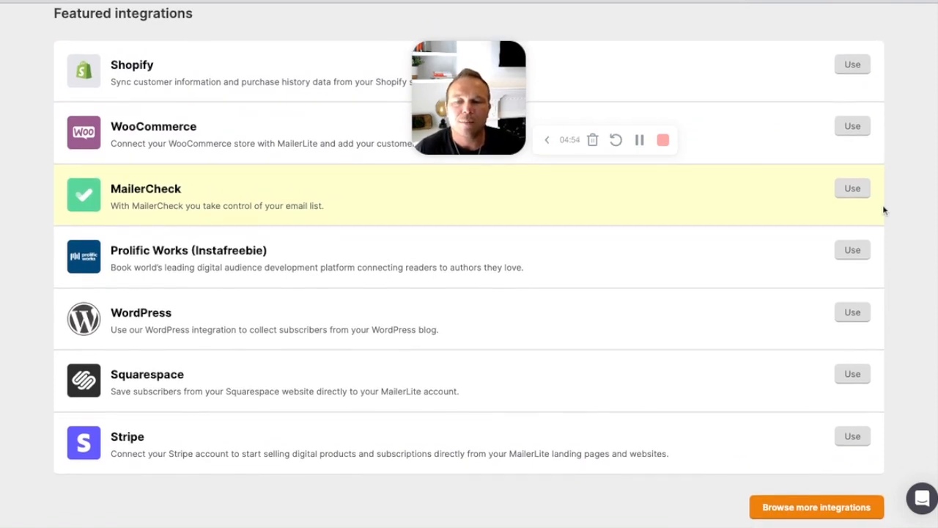
scroll("up", 3)
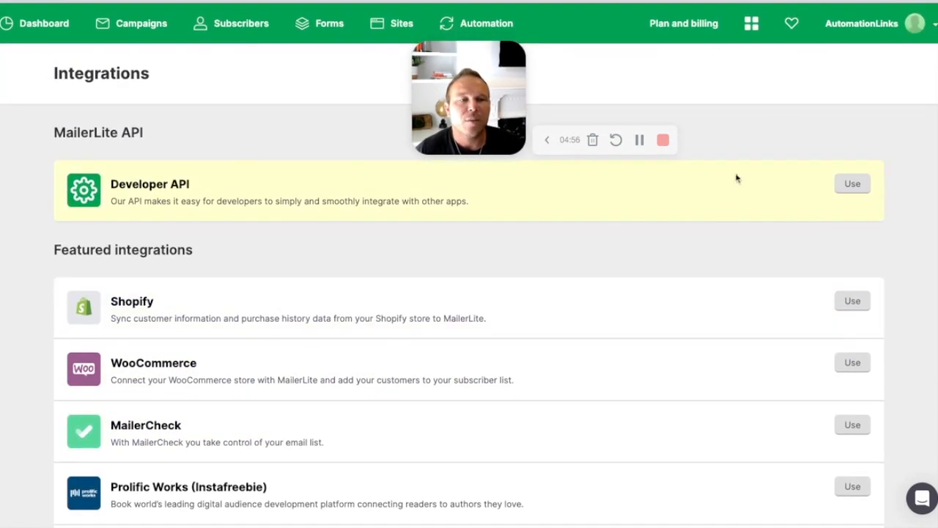
Expand the account menu showing domains, subscribe settings, integrations and file manager.
left_click(914, 23)
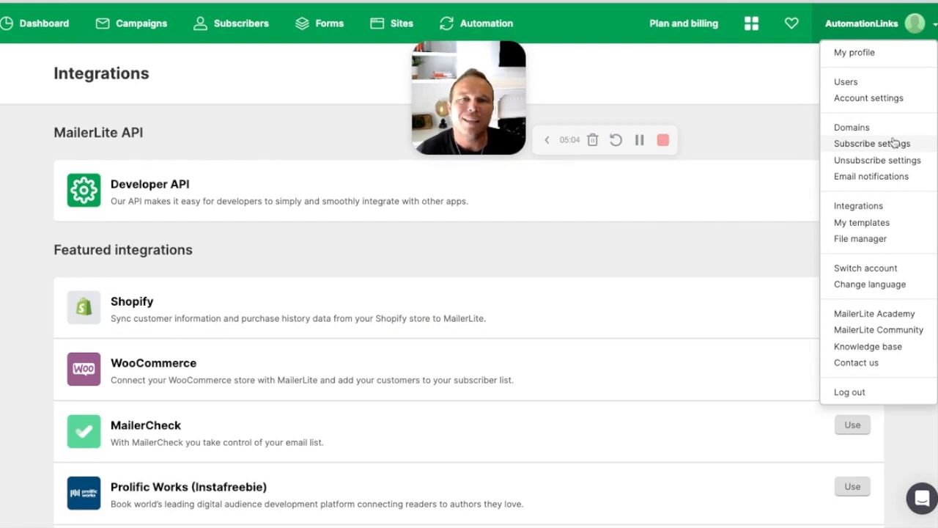
mouse_move(873, 127)
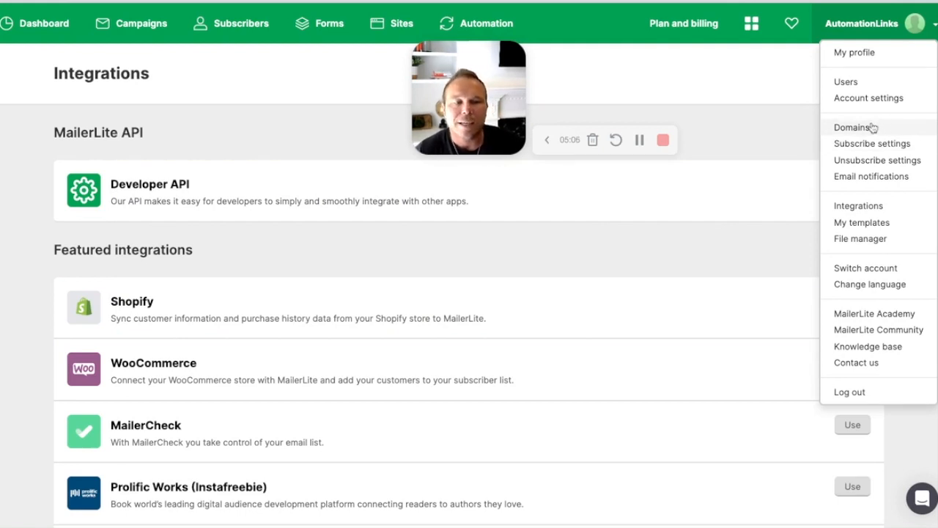
mouse_move(892, 130)
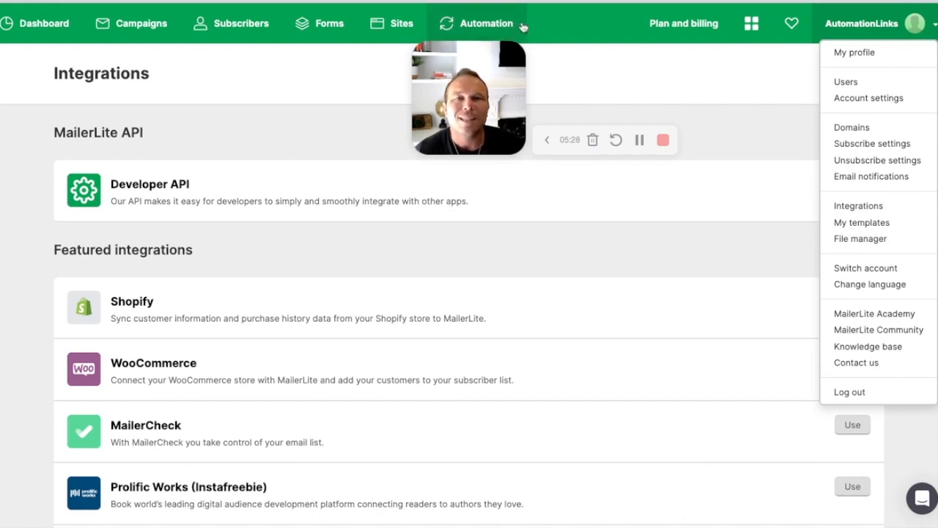
mouse_move(651, 86)
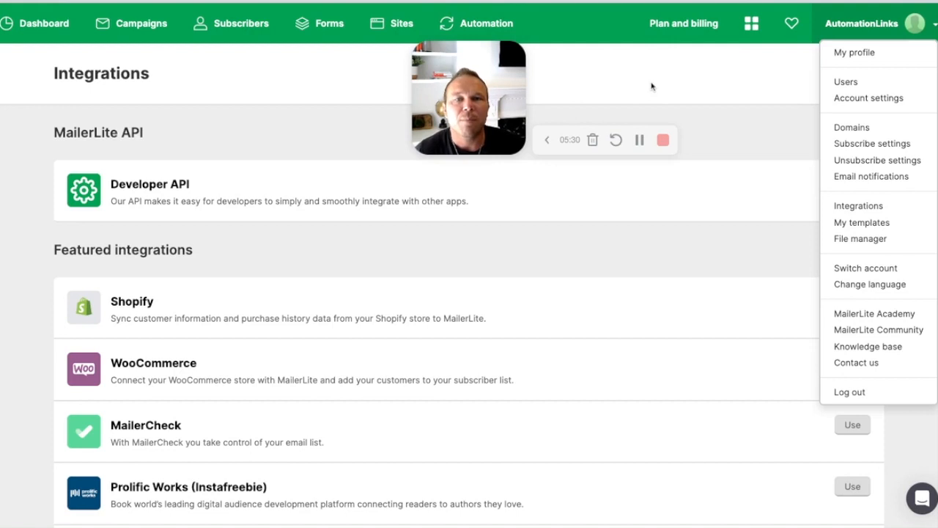